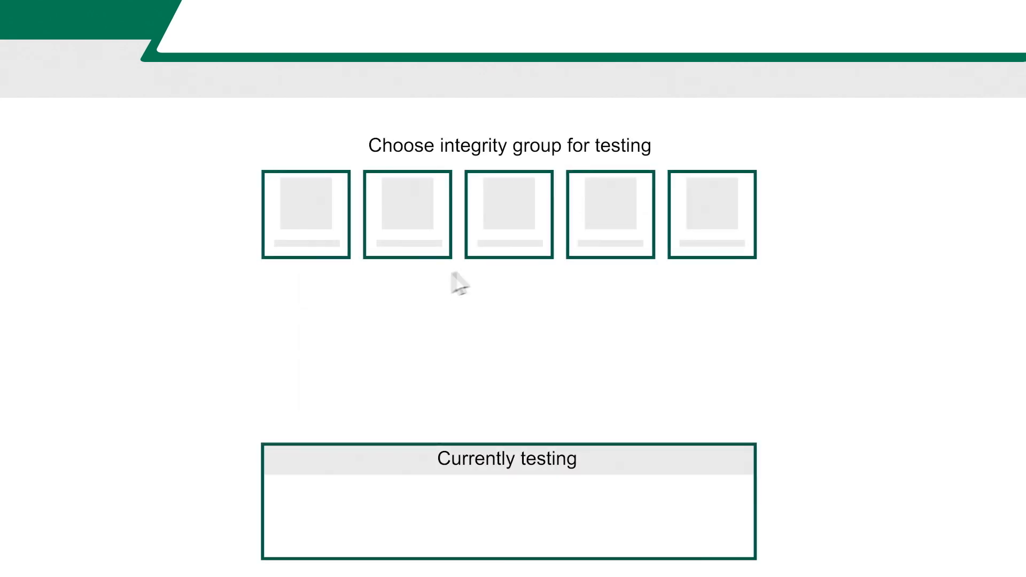
{"action": "mouse_move", "coordinate": [507, 210]}
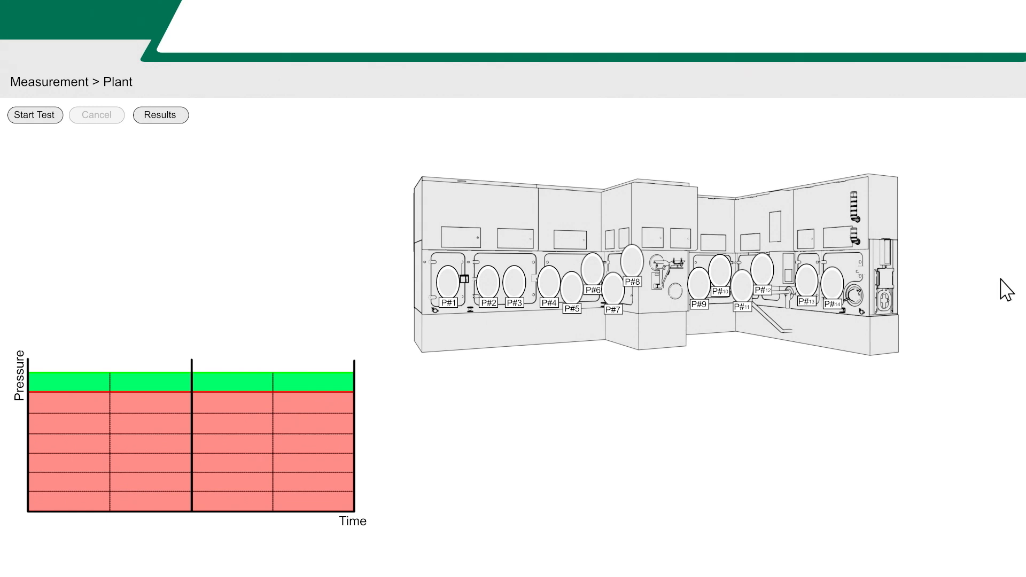
- Start the glove integrity test so ports 1-12 show TESTING, 13-14 FAIL, and pressure begins plotting
{"action": "left_click", "coordinate": [35, 114]}
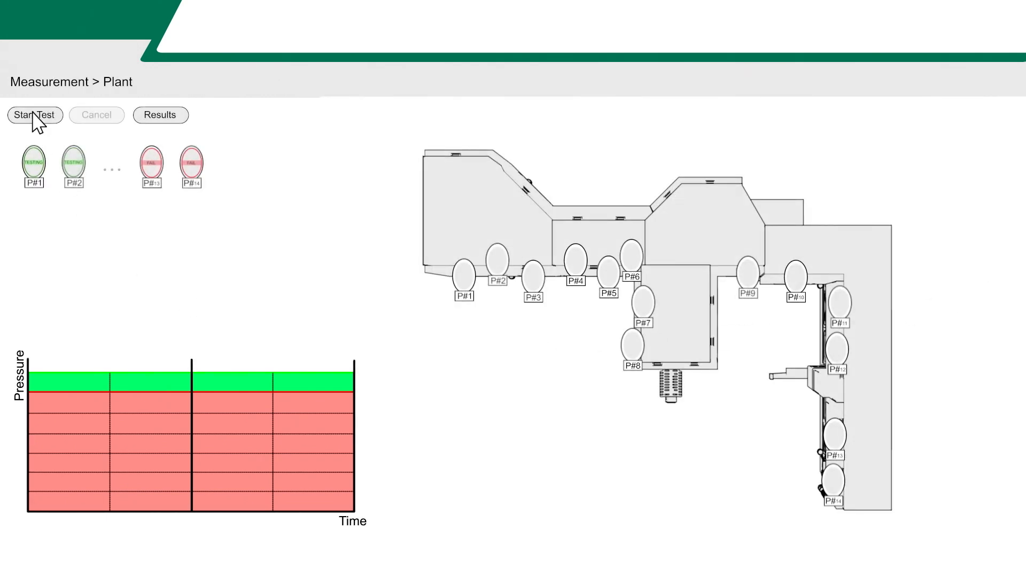
{"action": "left_click", "coordinate": [34, 115]}
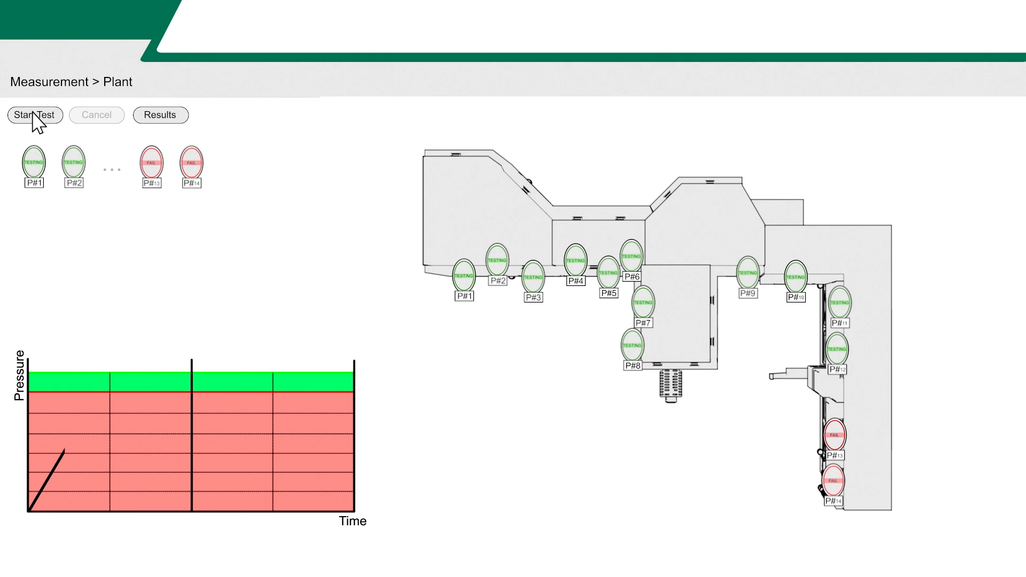